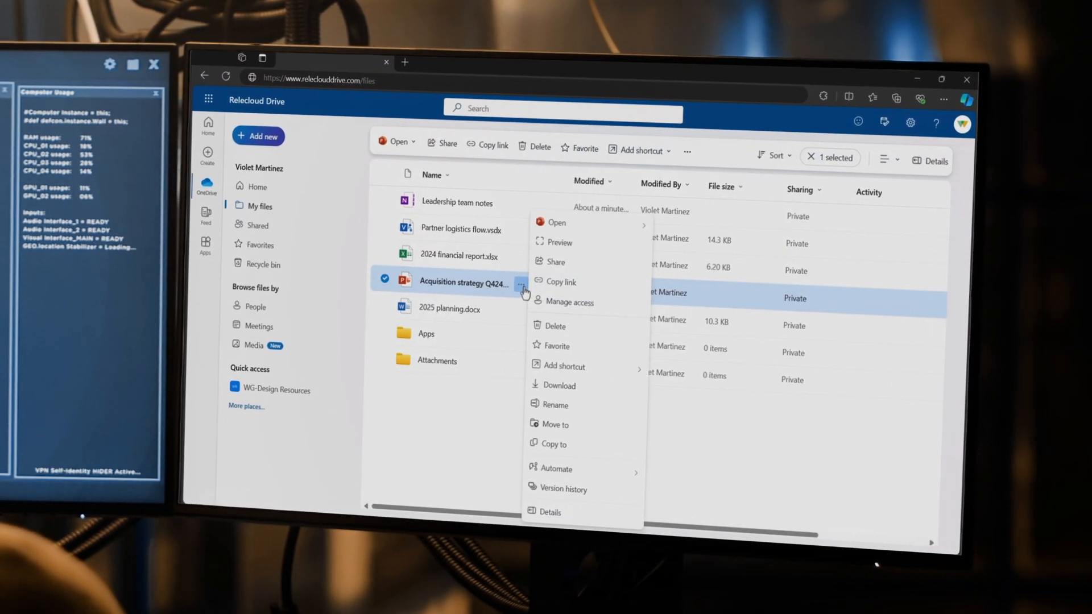
Dismiss the Acquisition strategy file's action menu to return to the My files list
left_click(574, 377)
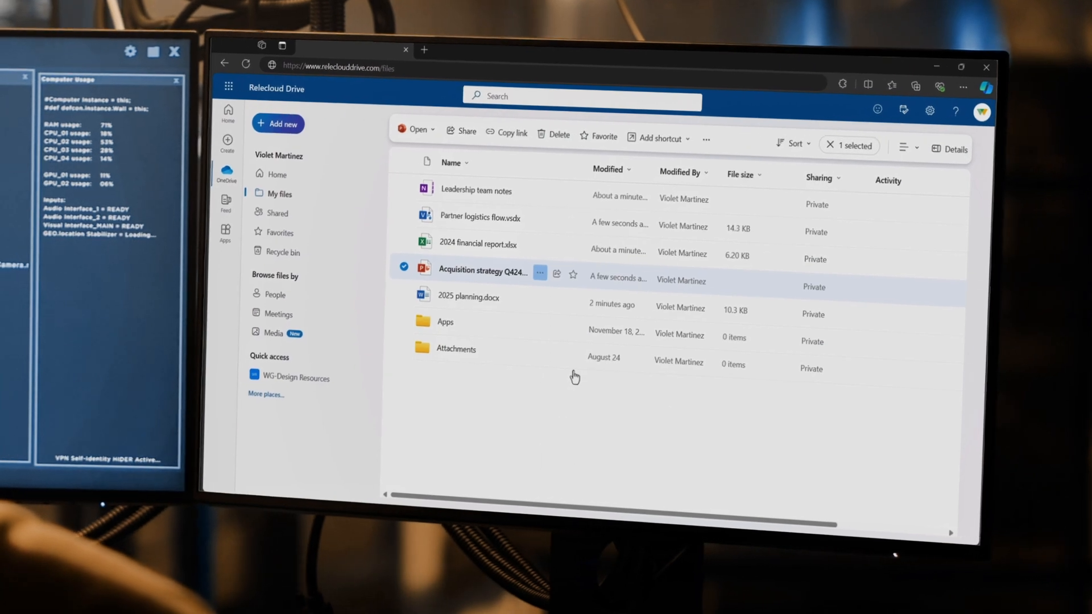
left_click(936, 81)
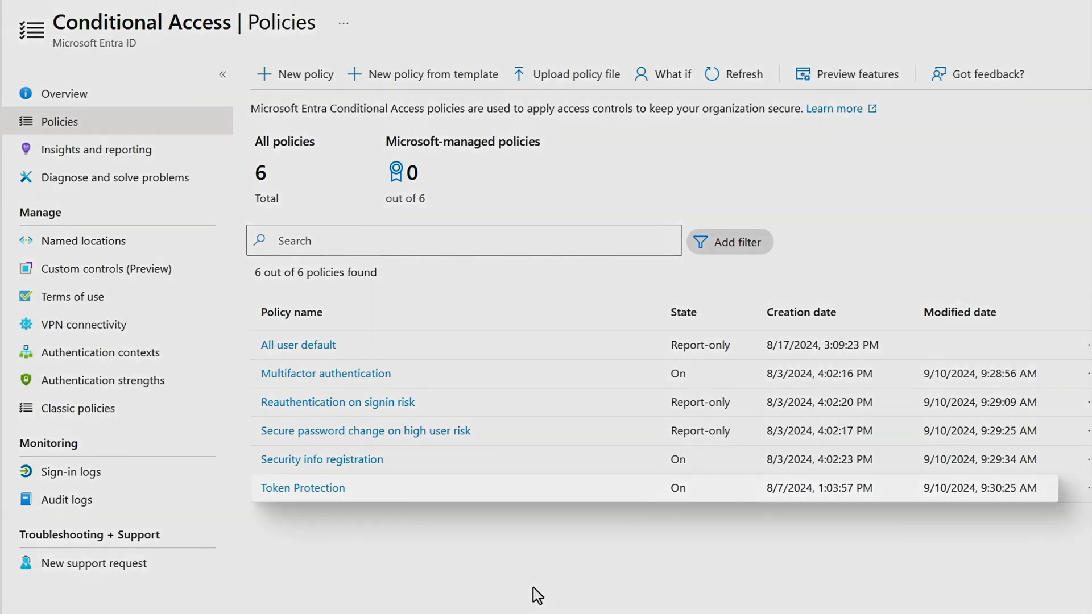
Open Token Protection and review its Exchange and SharePoint Online targets and its conditions
left_click(302, 488)
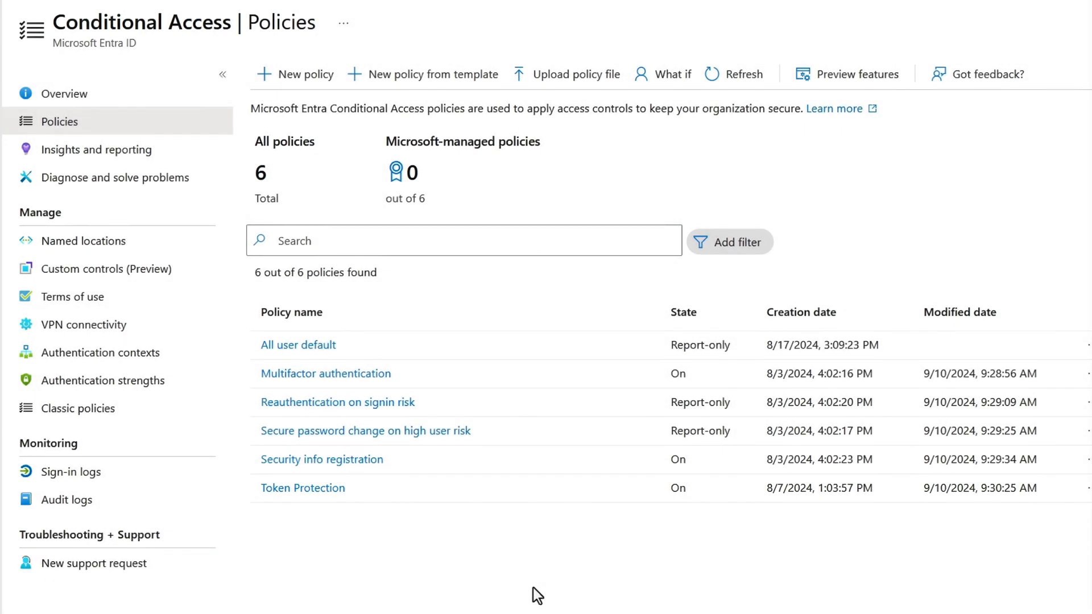
left_click(302, 488)
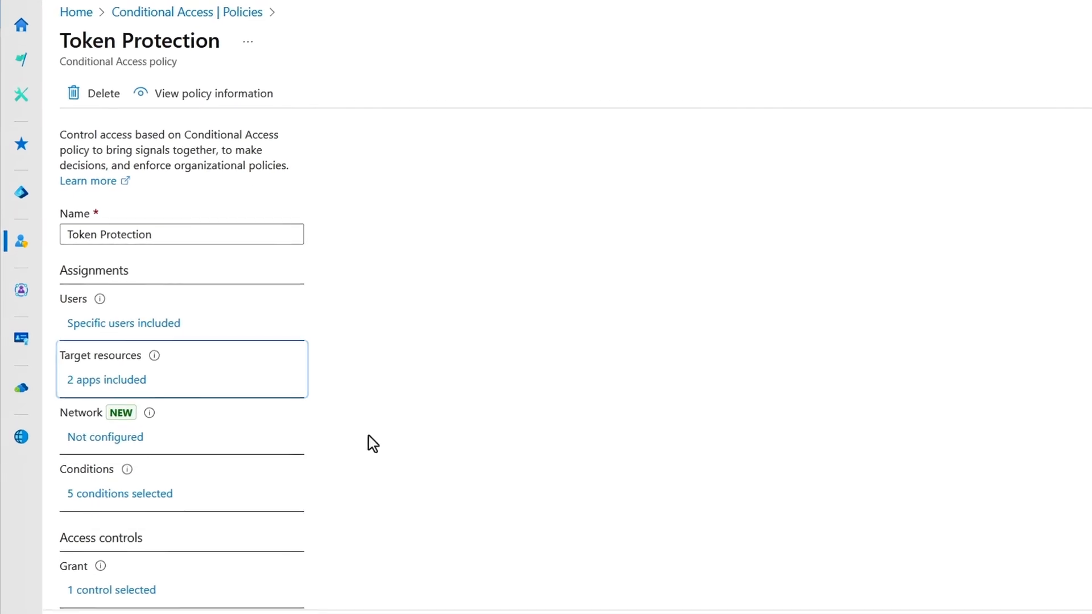
left_click(106, 380)
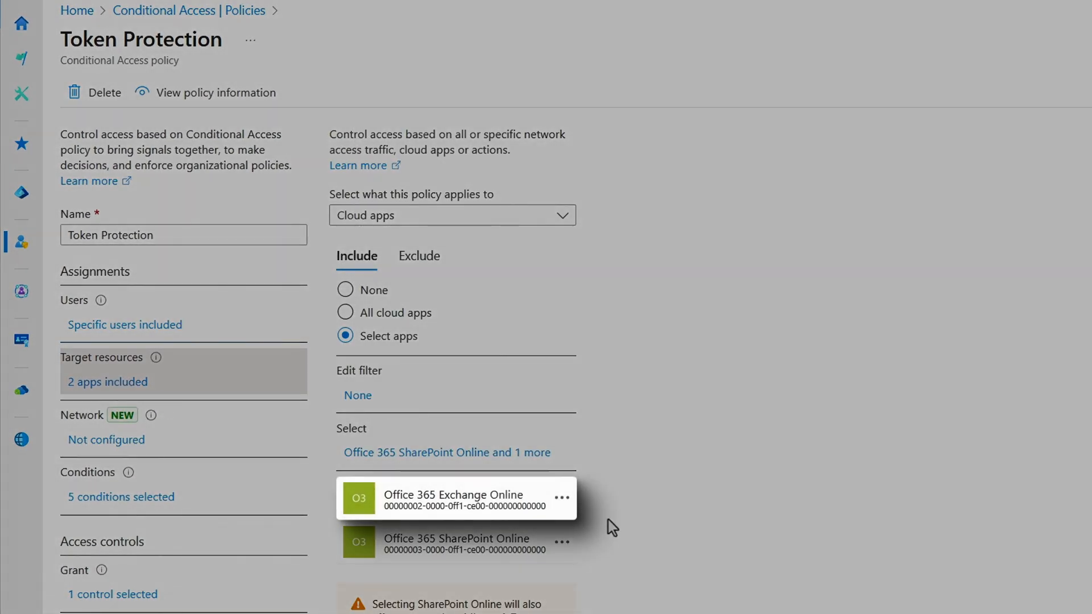
mouse_move(603, 523)
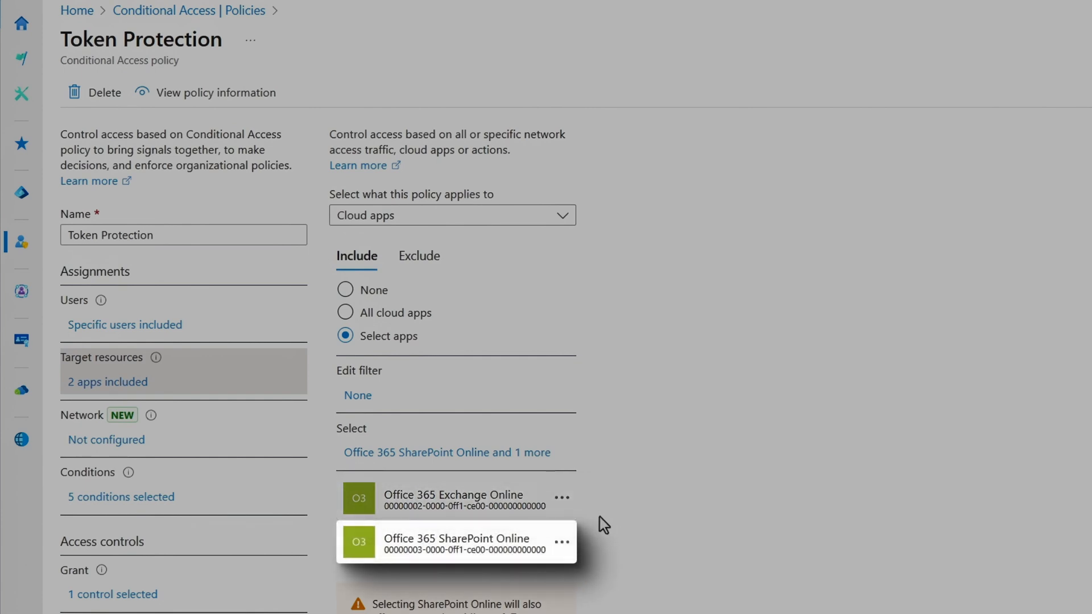
left_click(121, 497)
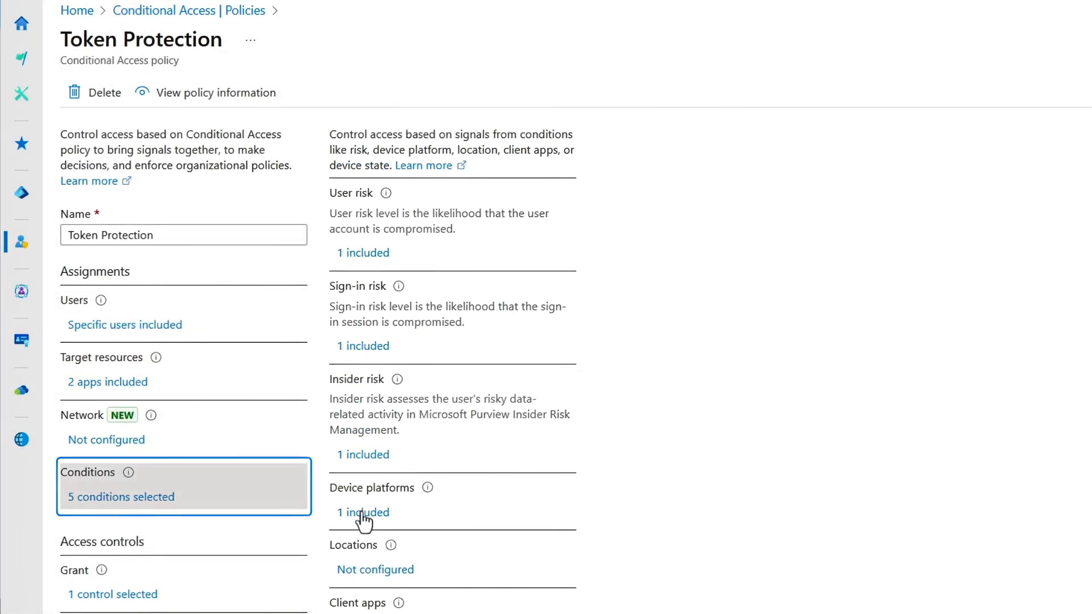
left_click(362, 512)
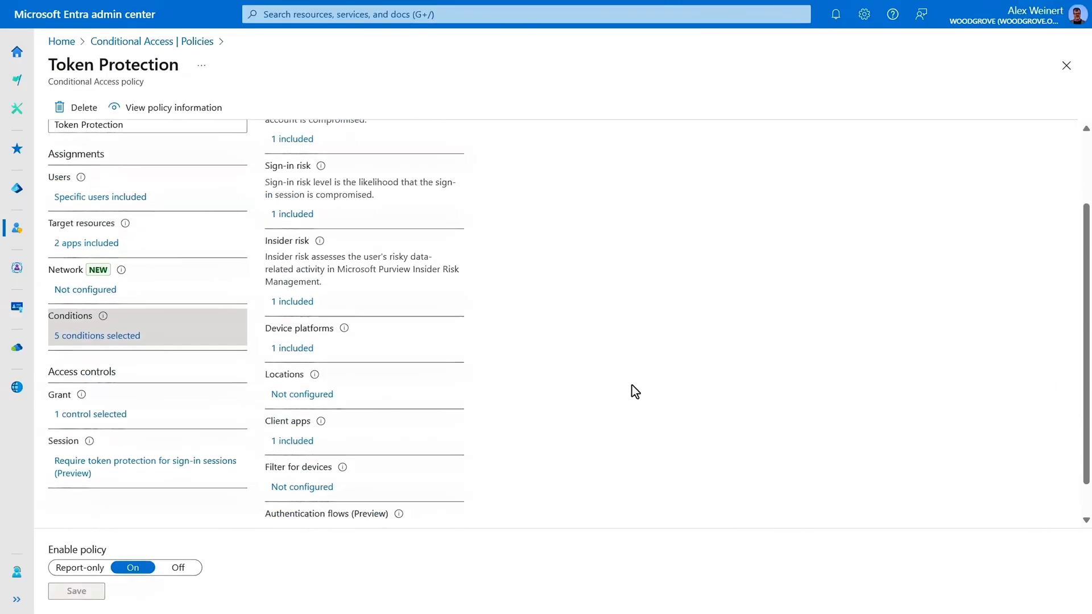
Review the Require token protection session control and close the pane unchanged
left_click(291, 441)
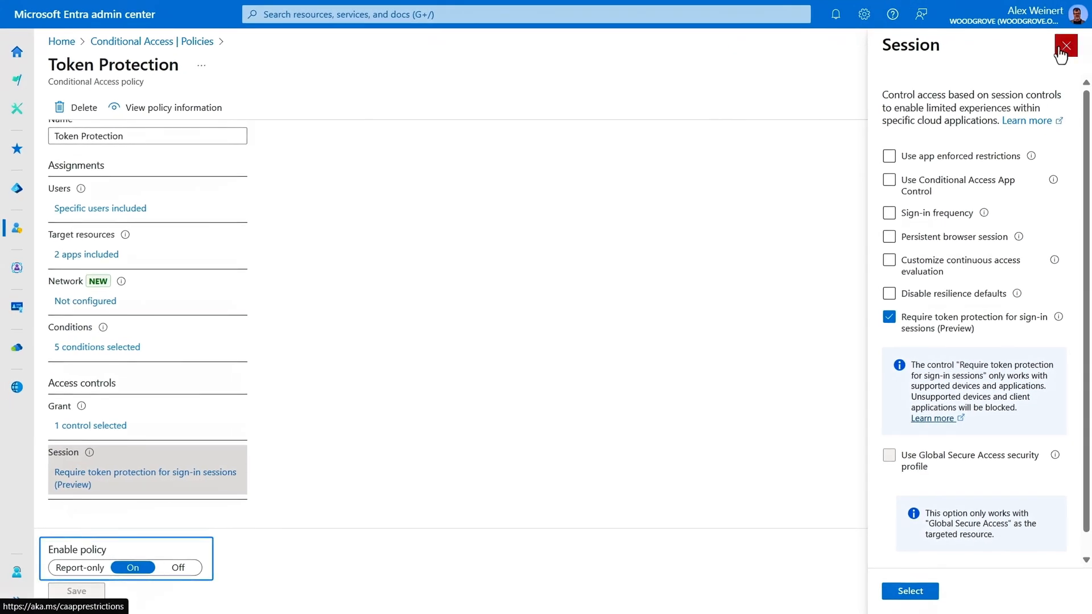
left_click(1066, 45)
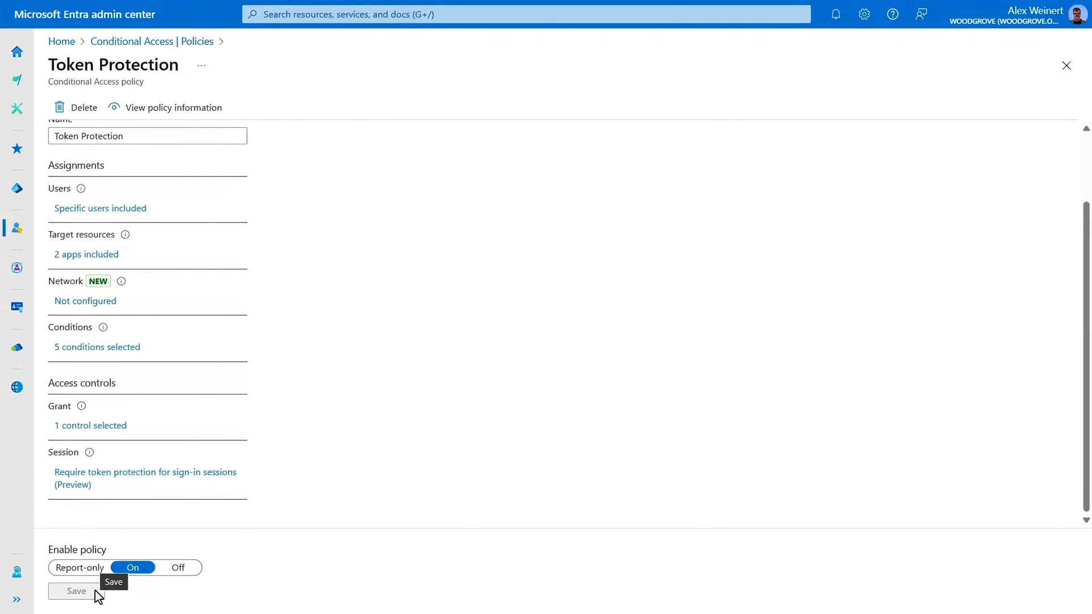
mouse_move(126, 595)
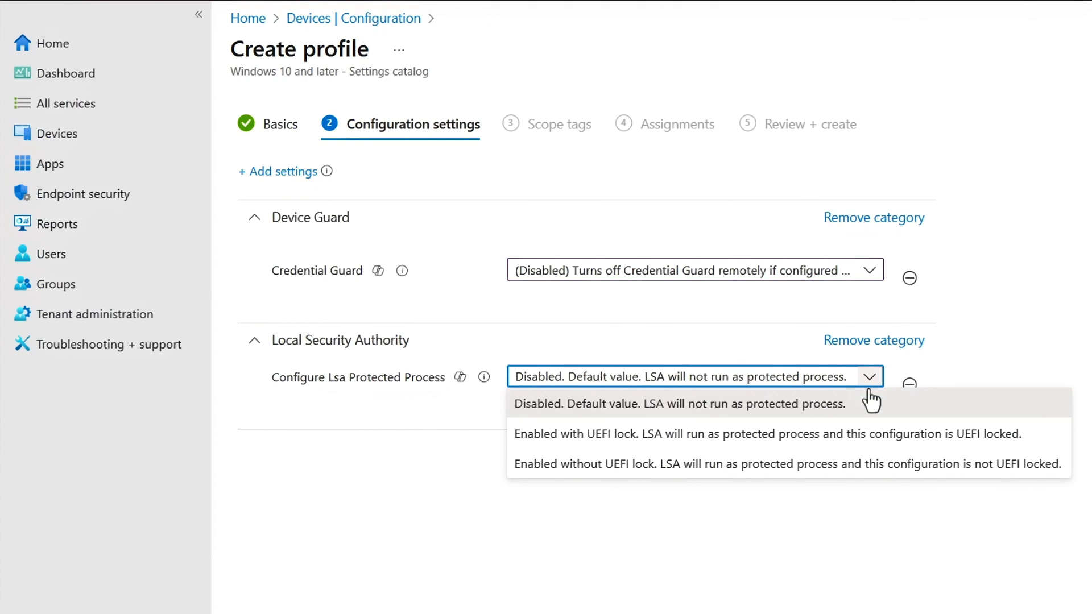
Set LSA Protected Process and Credential Guard both to Enabled with UEFI lock
left_click(772, 435)
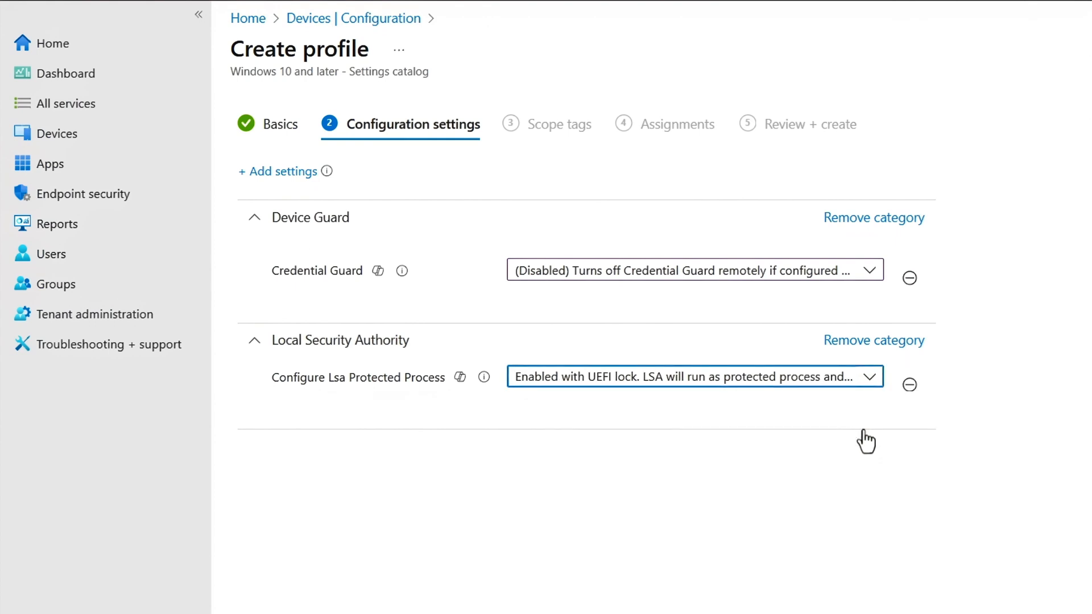
mouse_move(866, 432)
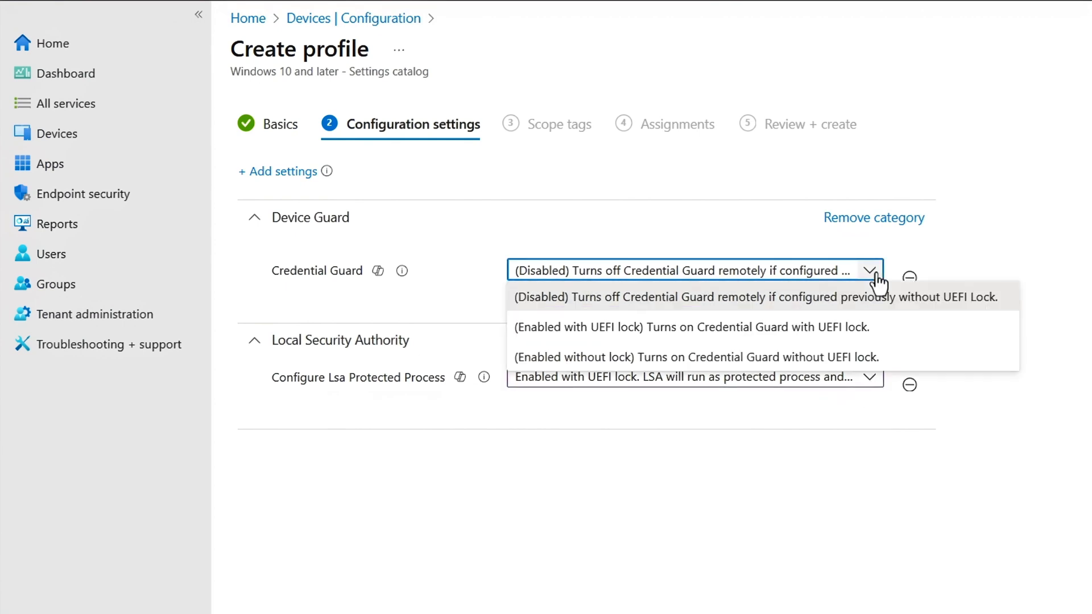
mouse_move(870, 332)
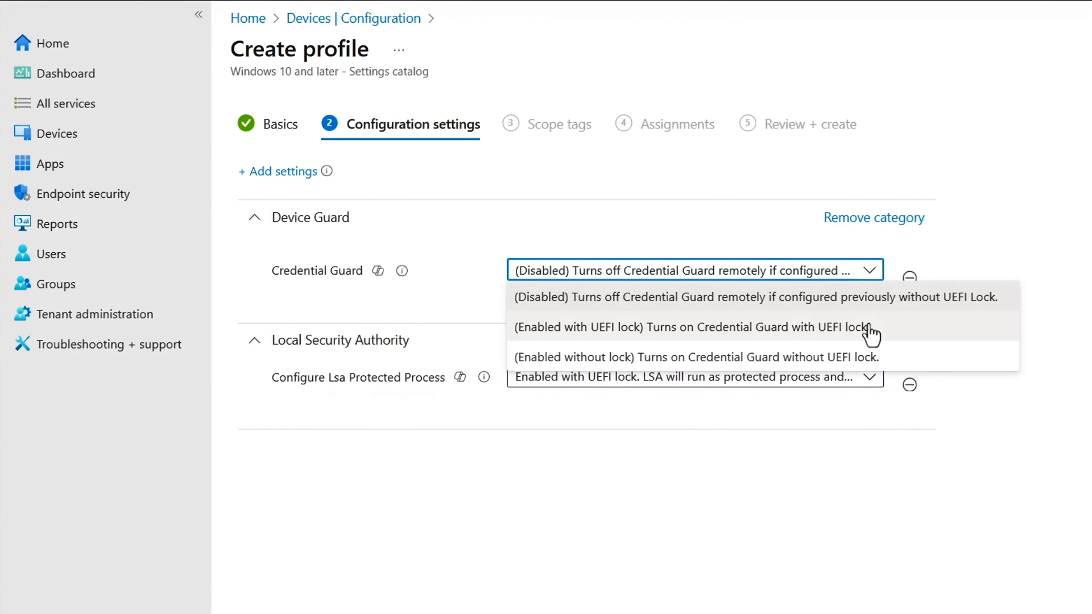
left_click(692, 327)
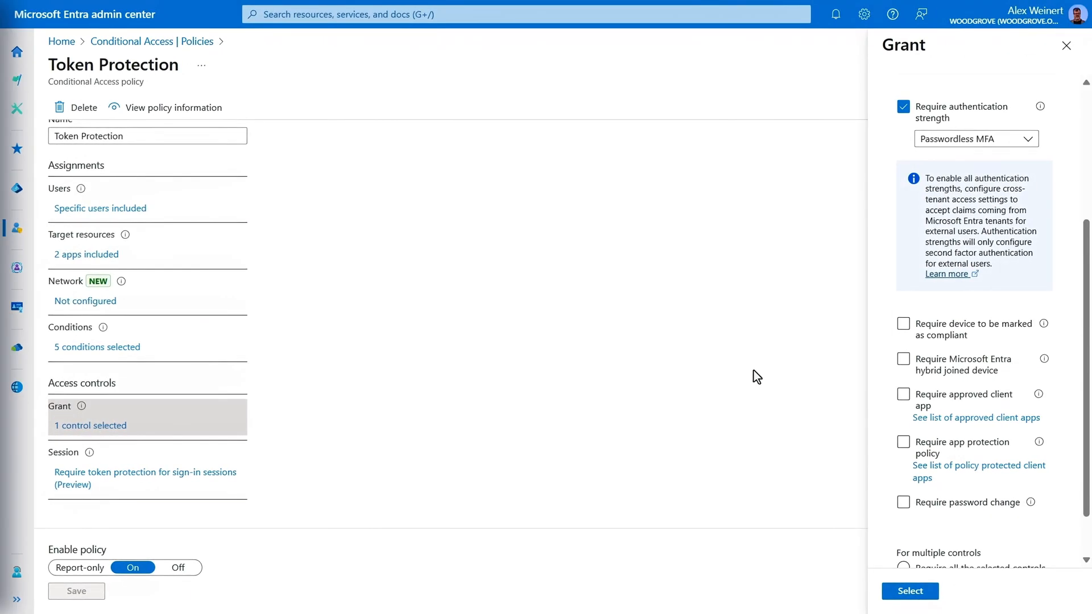
Require the device to be marked as compliant as a second grant control
left_click(903, 323)
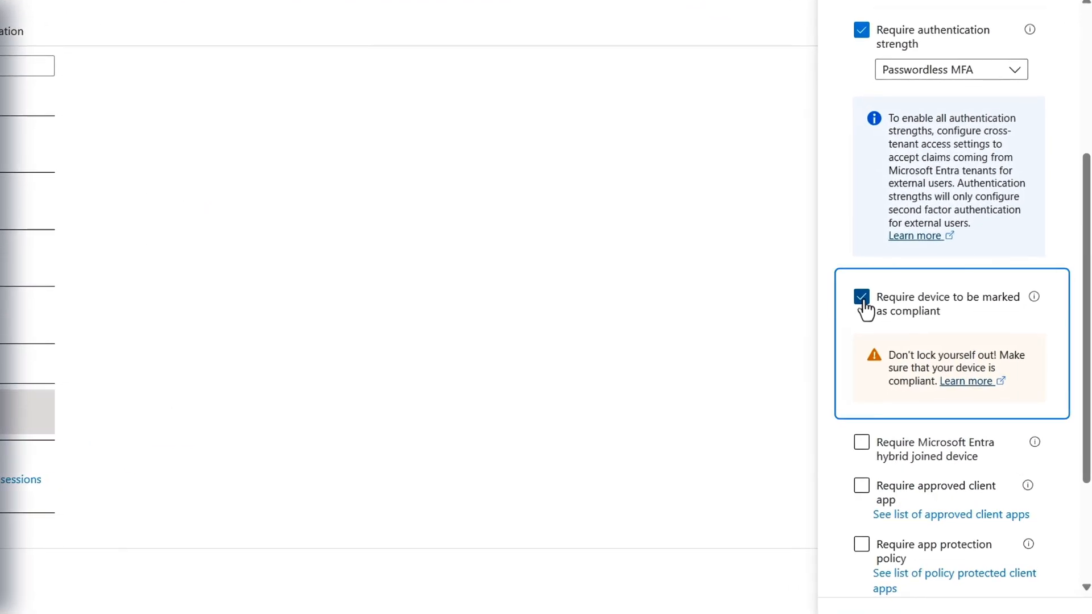
mouse_move(844, 385)
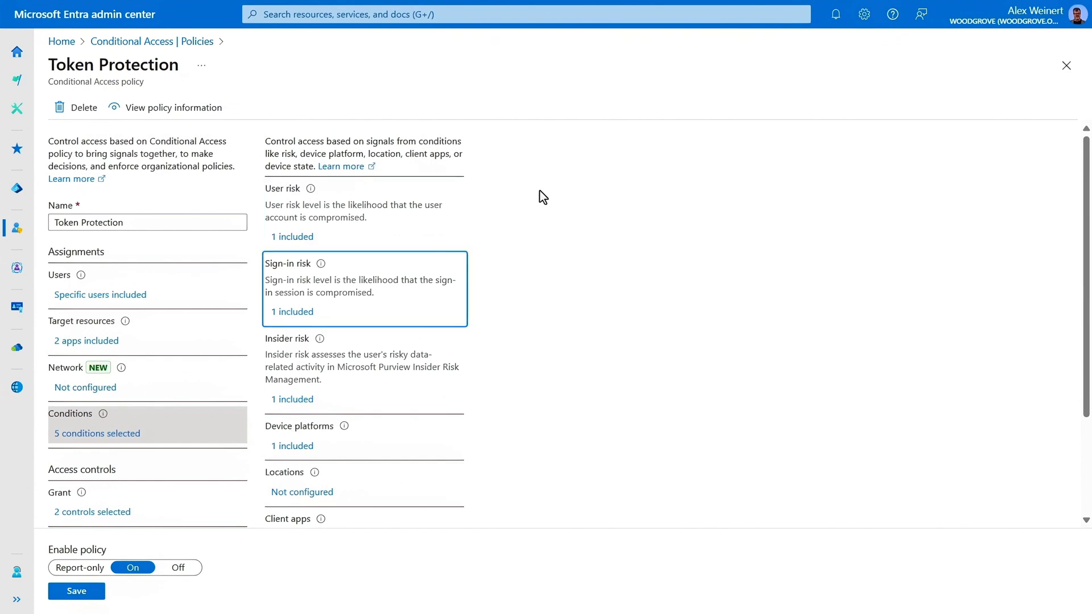
mouse_move(291, 314)
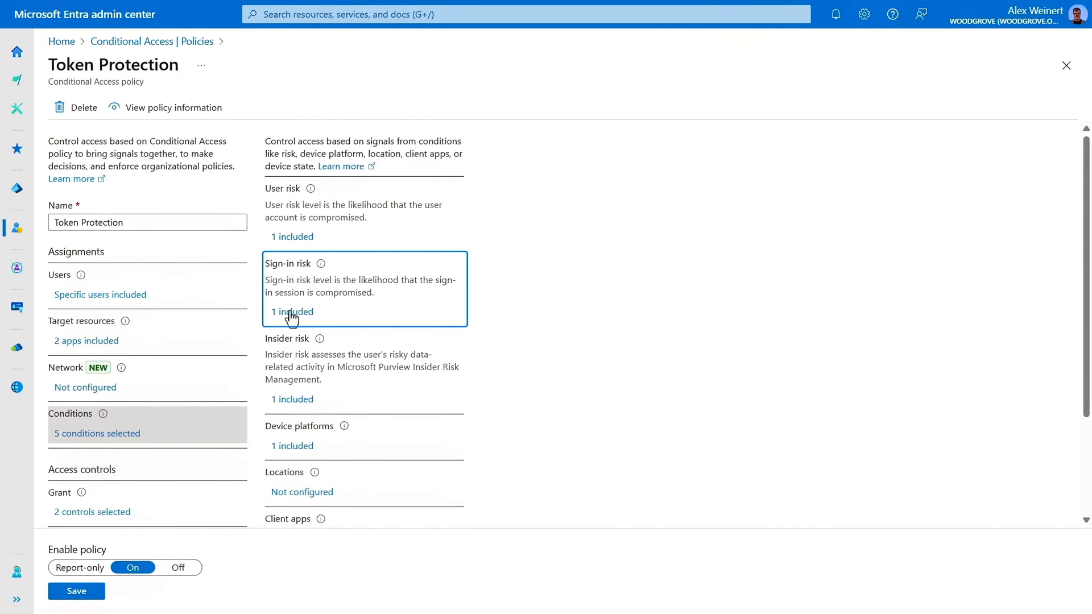
left_click(291, 312)
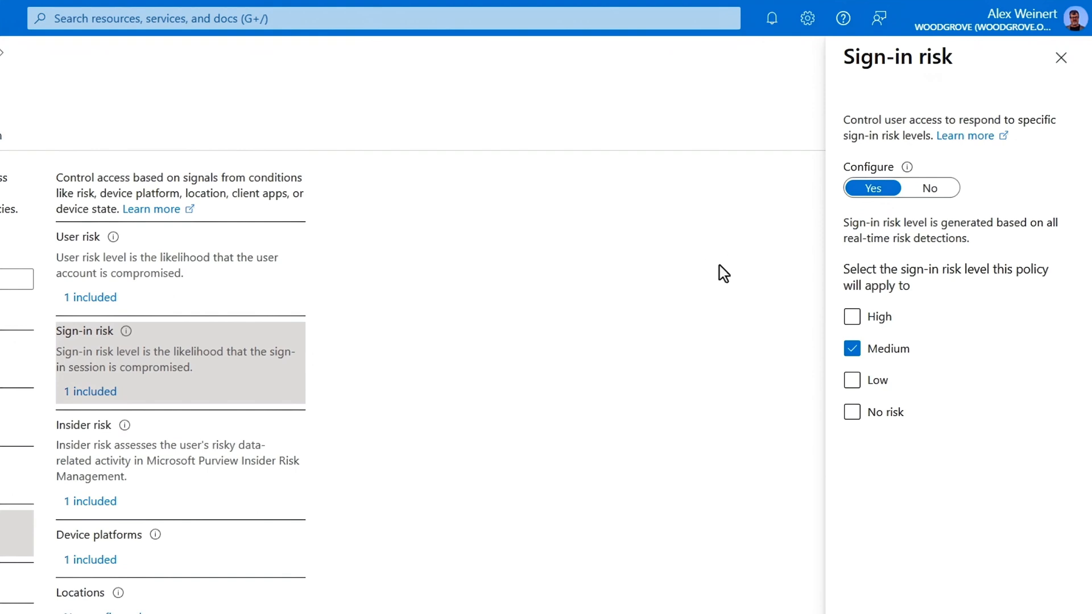
mouse_move(732, 273)
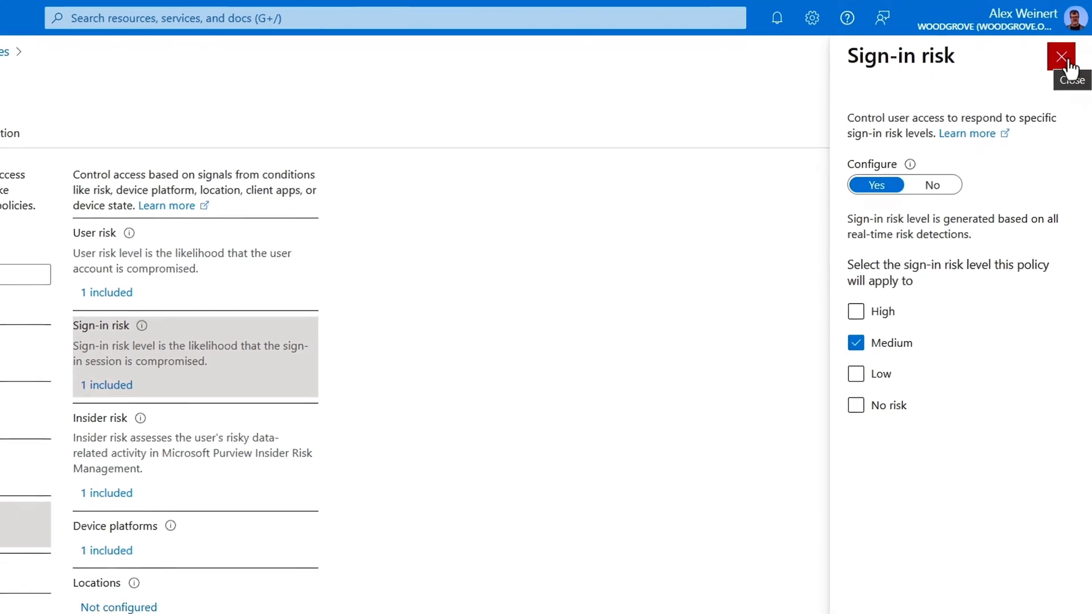
left_click(1061, 59)
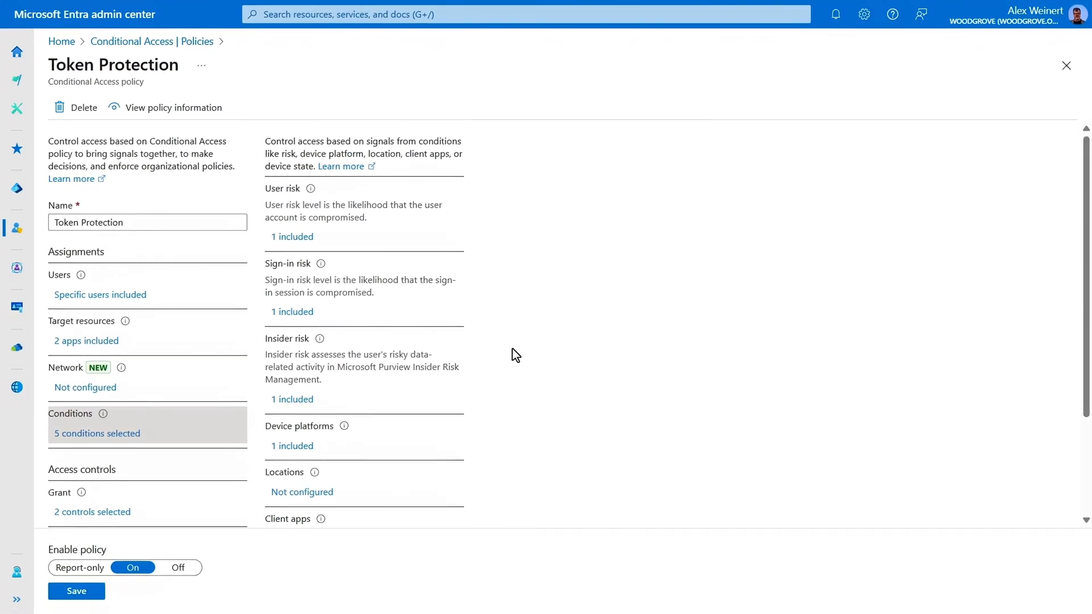
scroll("down", 3)
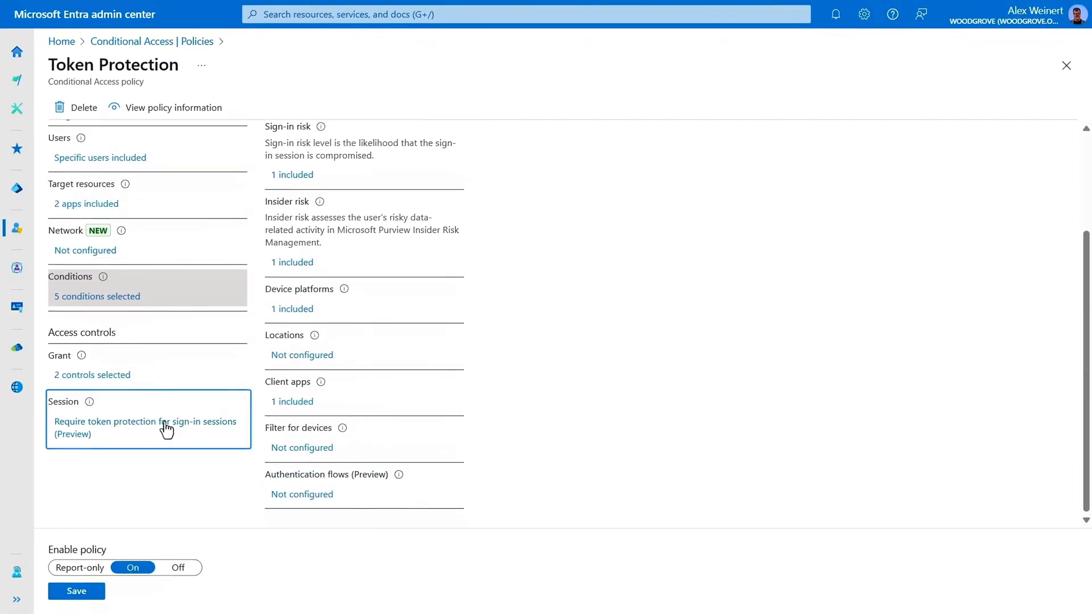
Add a session control with continuous access evaluation strictly enforcing location policies
left_click(145, 421)
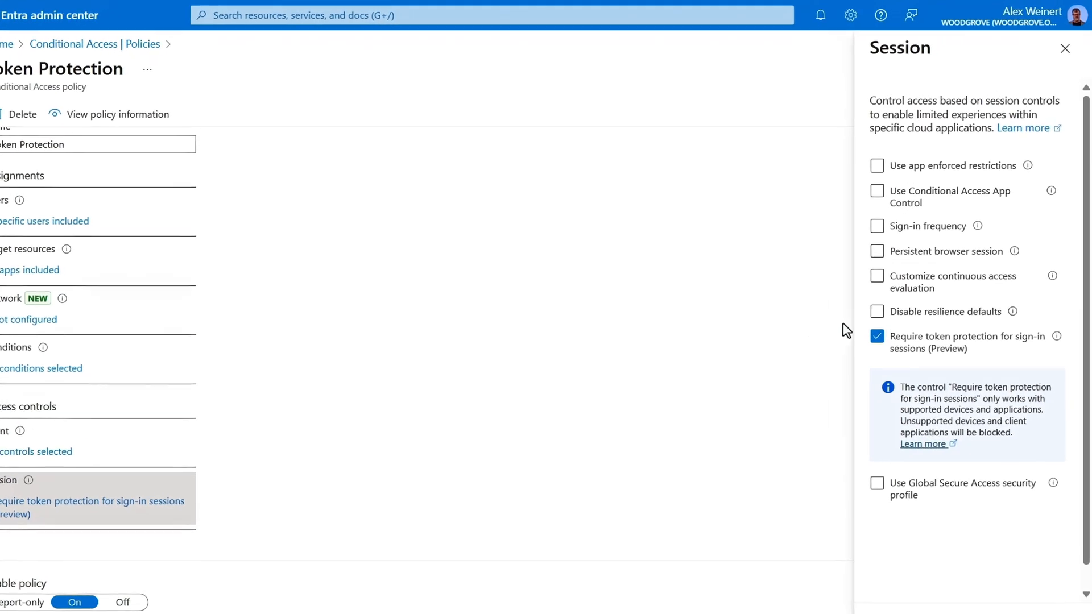
left_click(877, 275)
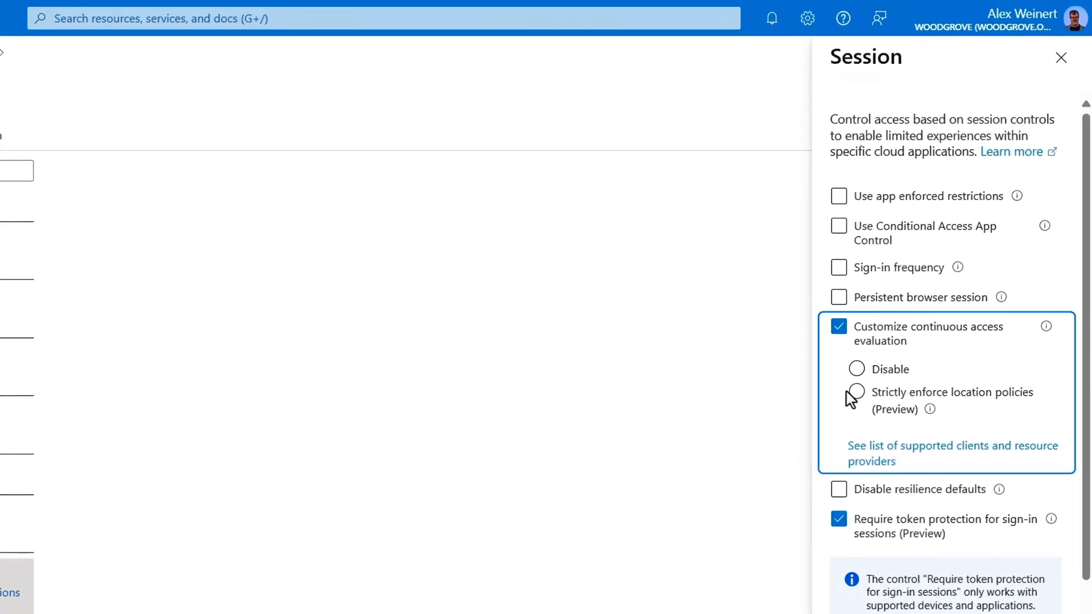
left_click(855, 392)
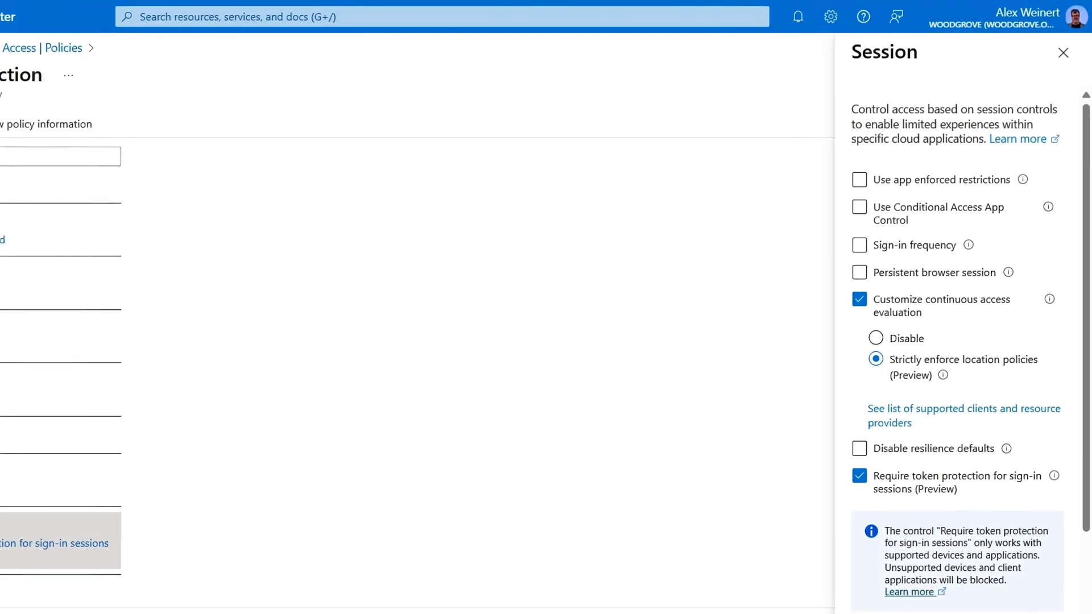
left_click(1062, 53)
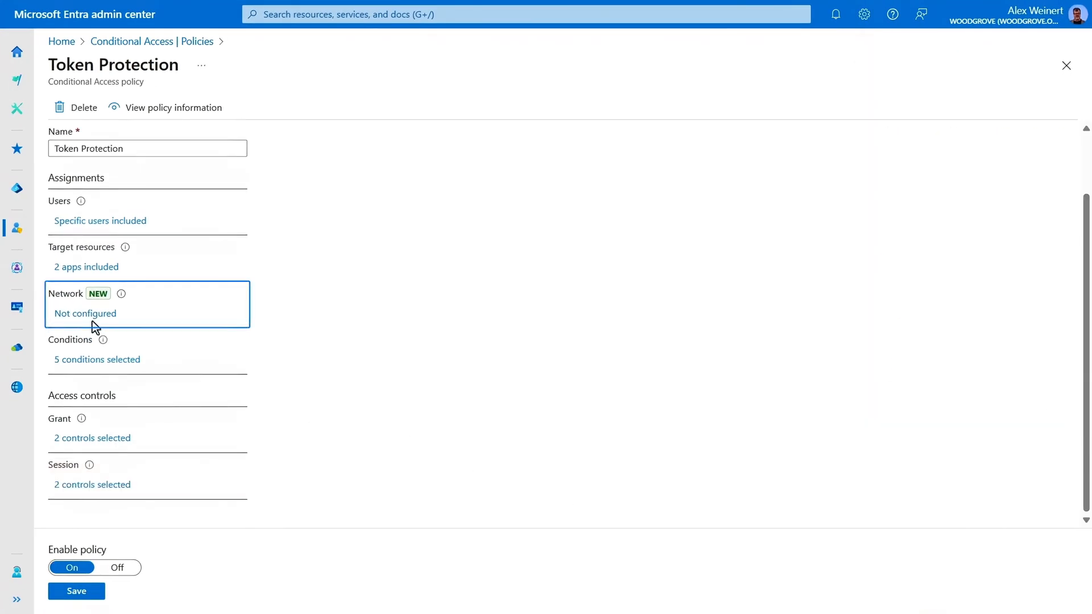
left_click(84, 313)
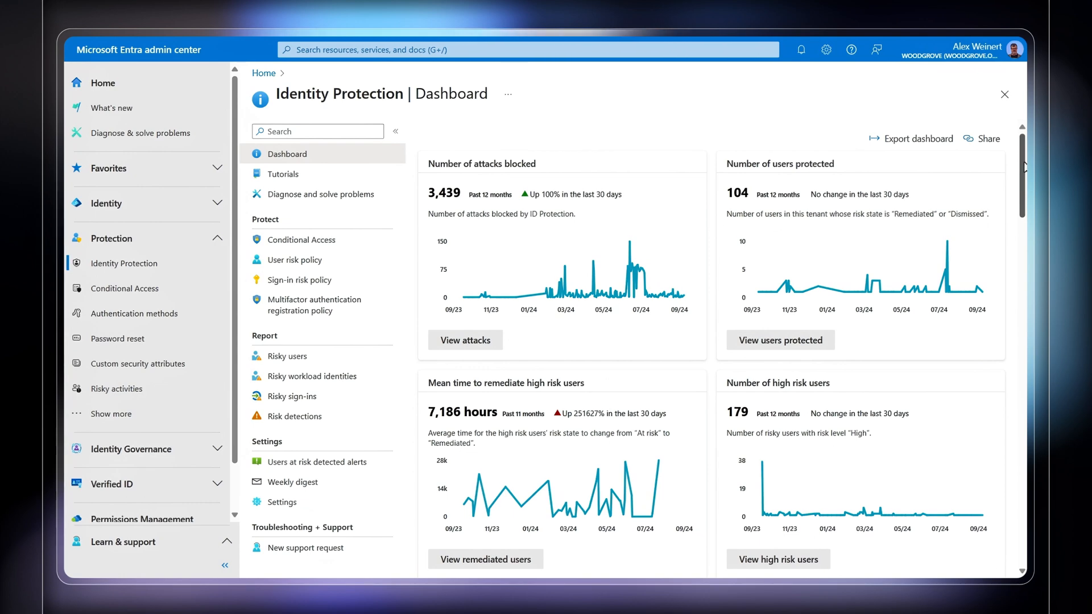
Scroll the Entra ID Protection connector details to its related content and data received chart
scroll("down", 3)
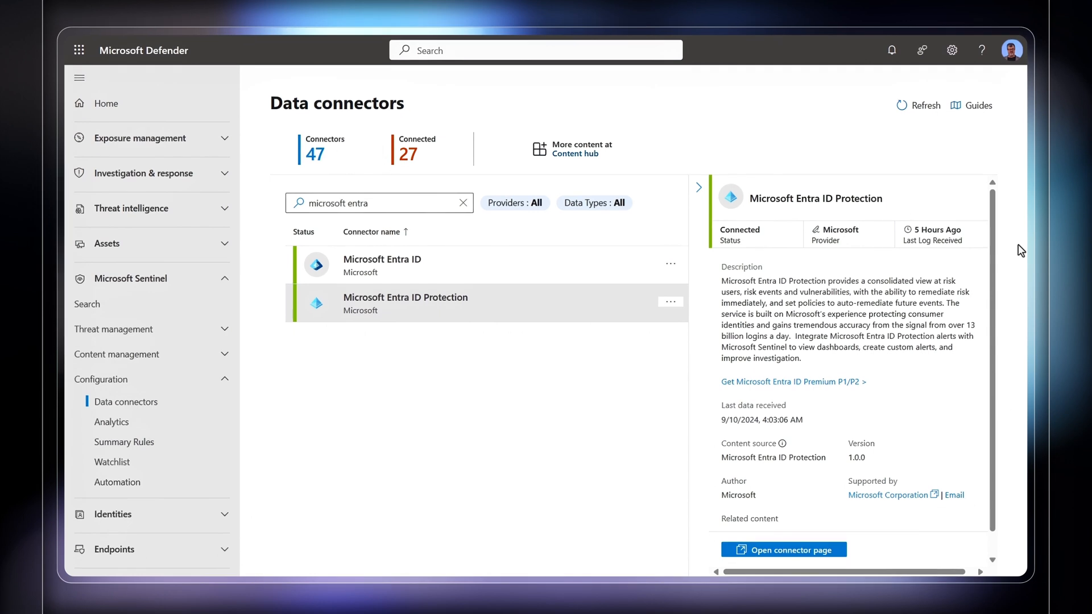
scroll("down", 3)
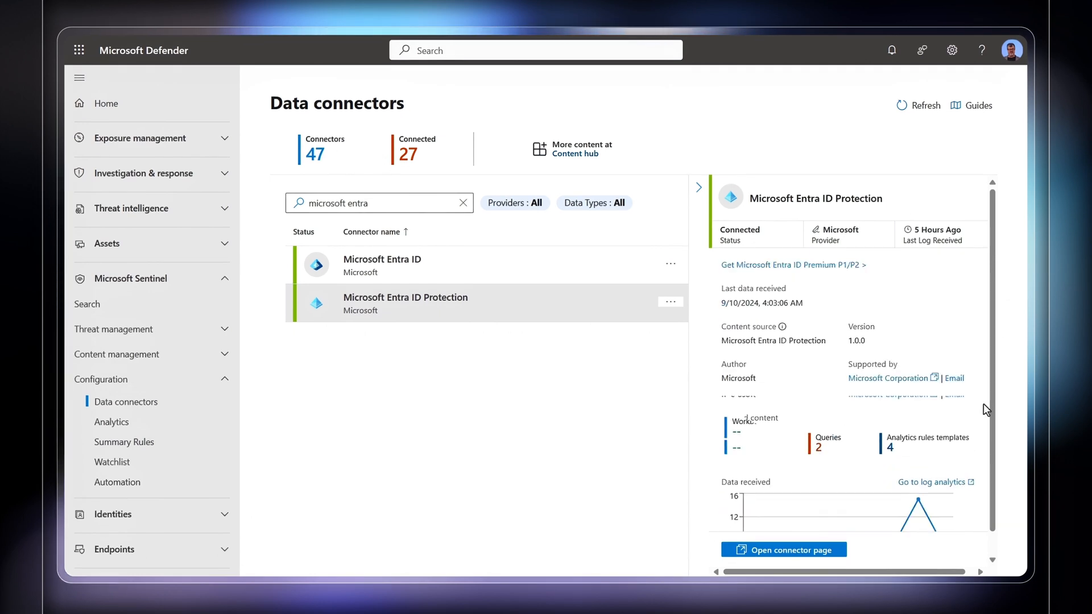
scroll("down", 3)
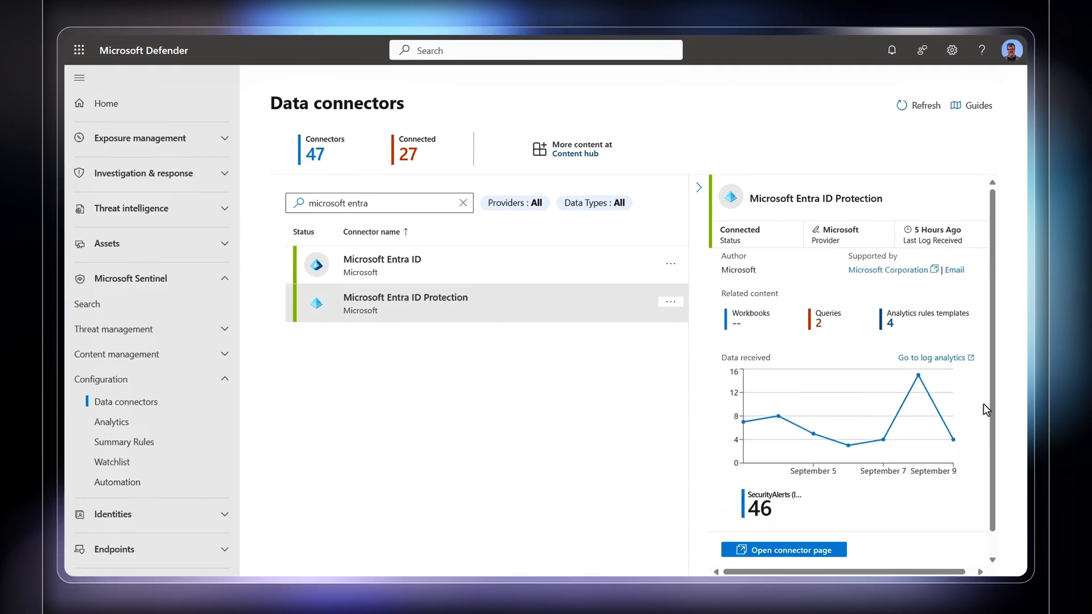